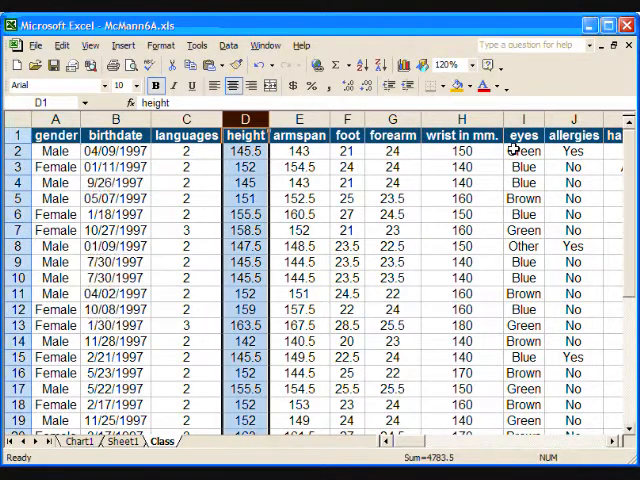
Step: Scroll to the last height row (row 33) and select empty cell D34 below it
scroll(down, 3)
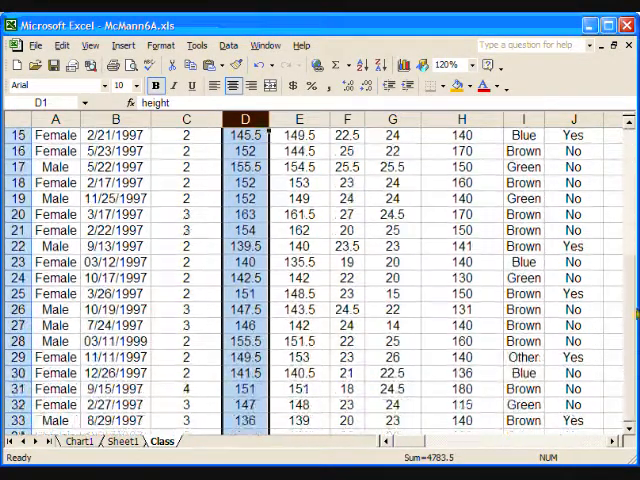
scroll(down, 3)
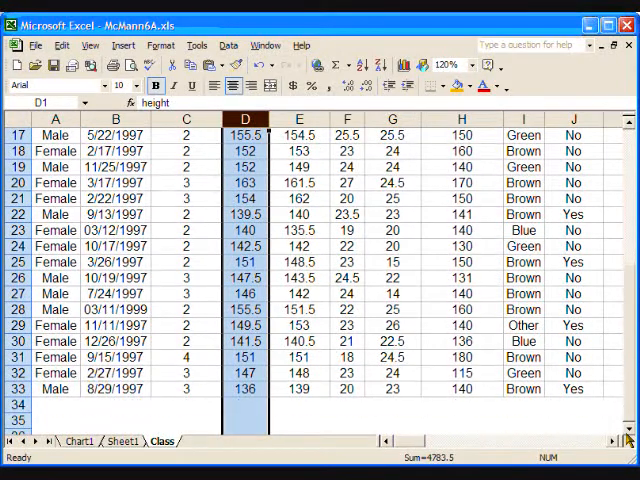
click(244, 404)
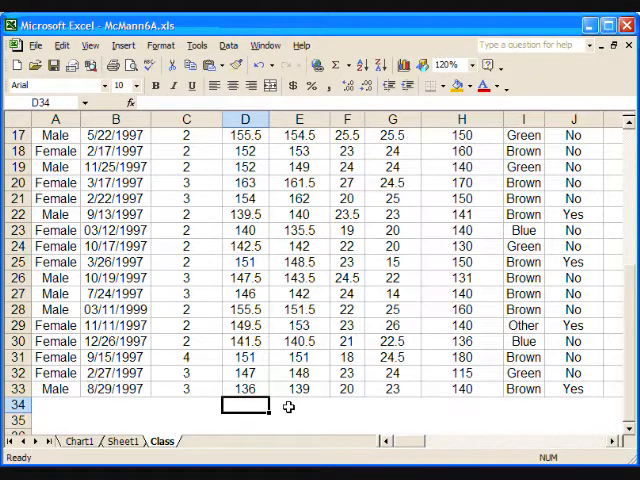
Step: Enter the label 'Mean' in cell D34
text(Mean)
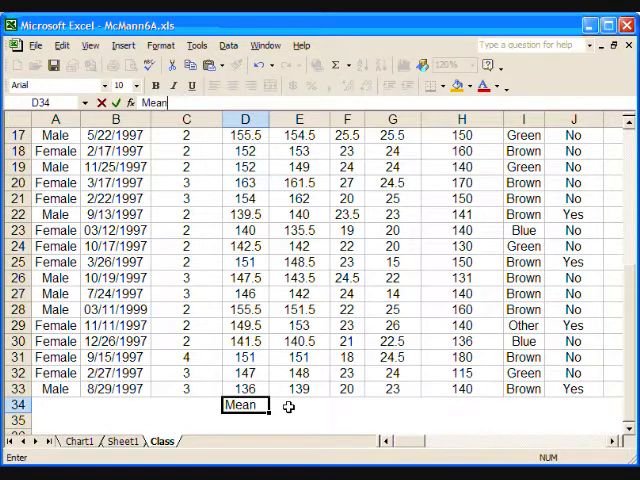
key(Return)
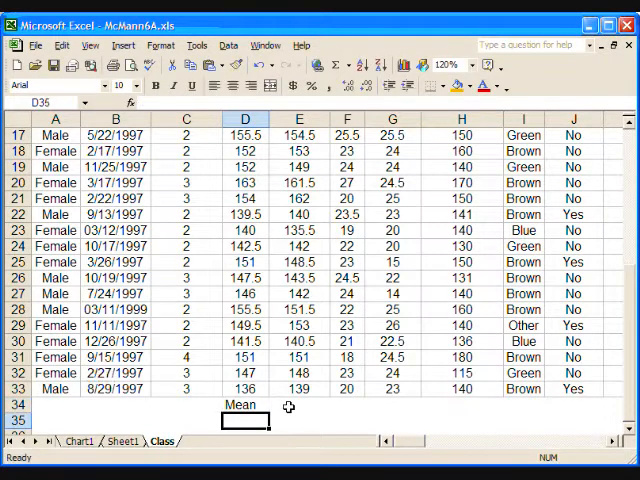
mouse_move(248, 319)
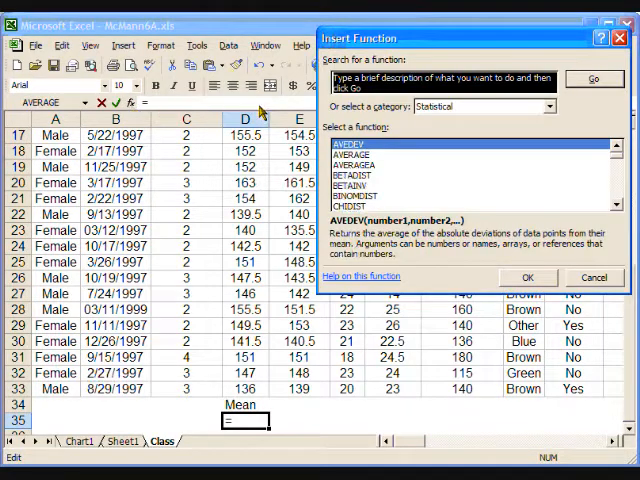
mouse_move(420, 117)
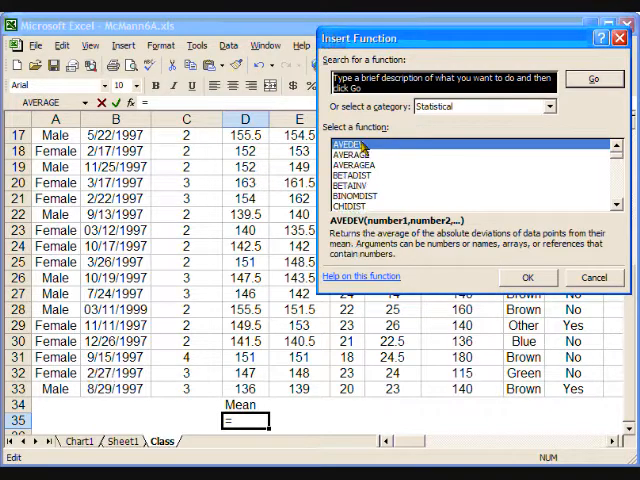
Step: Choose AVERAGE from the Statistical functions for the cell under Mean
click(360, 156)
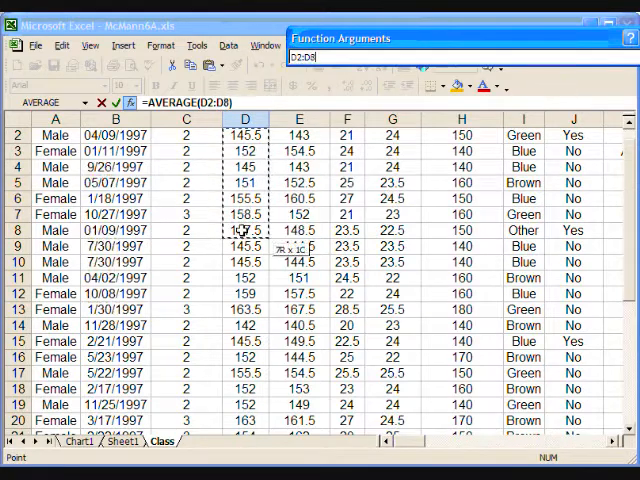
Step: Set the AVERAGE range to D2:D33 and confirm, giving a mean of 149.5
drag(244, 230, 244, 420)
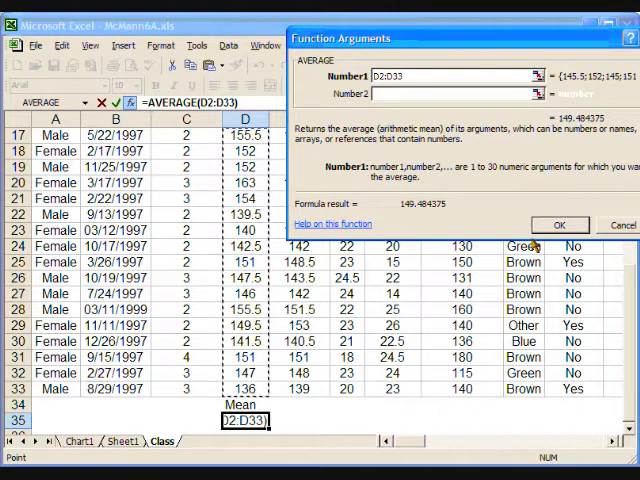
click(559, 224)
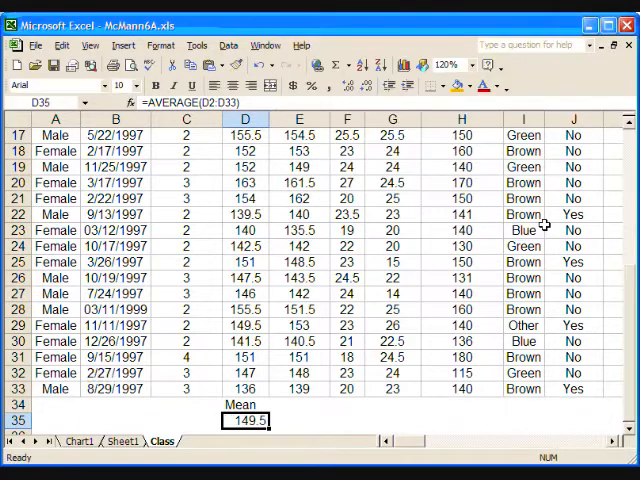
mouse_move(290, 455)
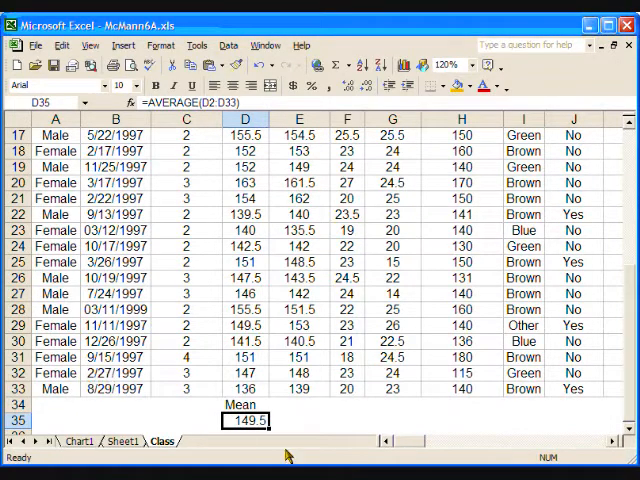
mouse_move(278, 425)
text(Median)
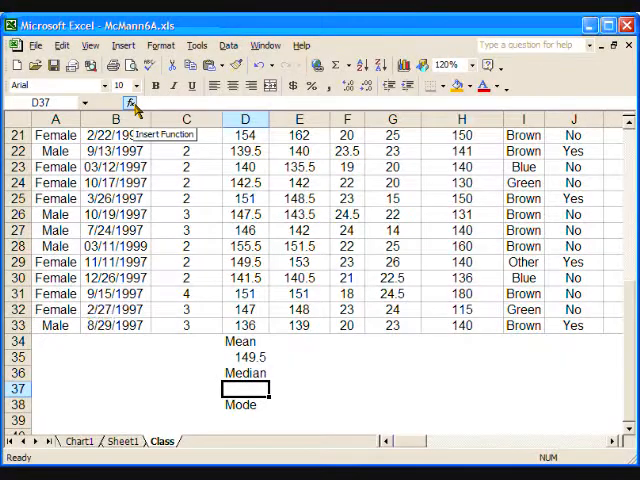
Step: Insert a MEDIAN formula over D2:D33 under Median, giving 150.25
click(131, 102)
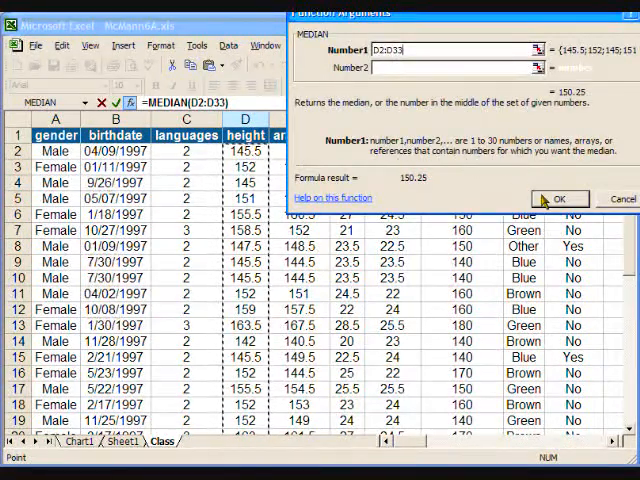
click(559, 198)
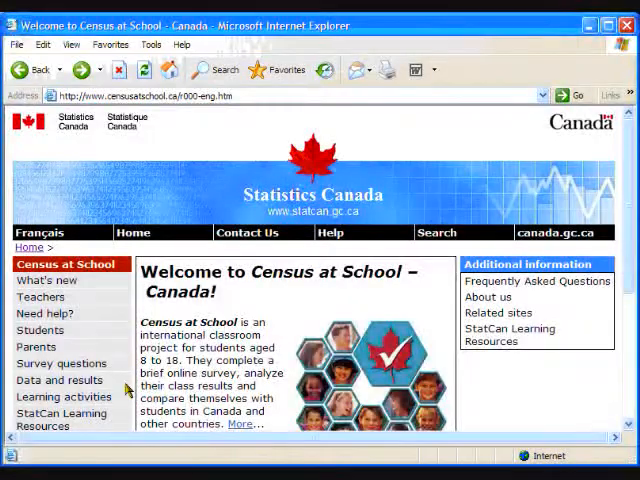
Step: Go to Learning activities, Grades 4 to 8, and open the Canadian household activity
click(64, 397)
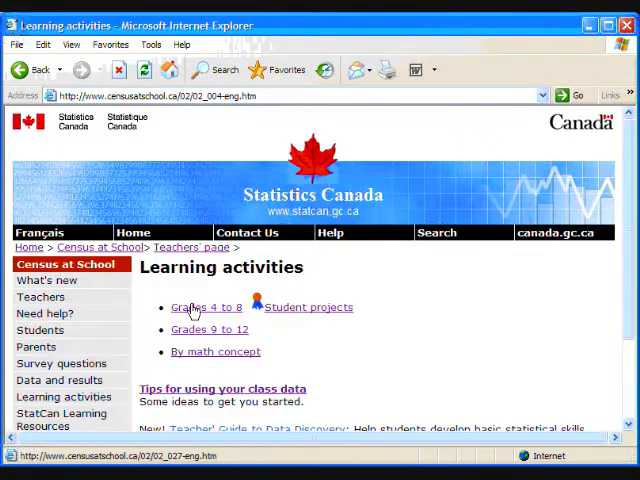
click(204, 307)
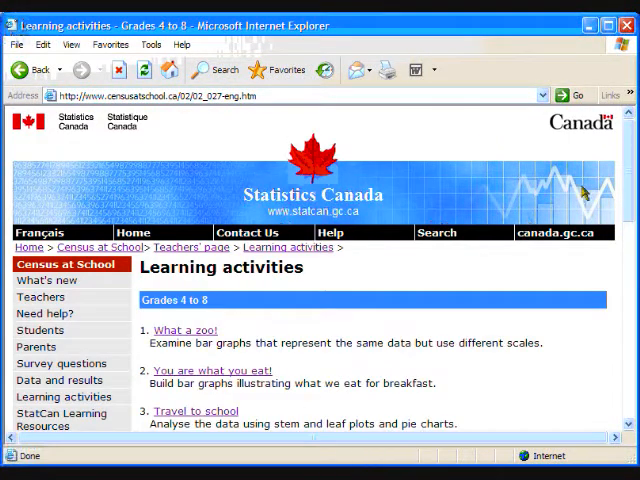
scroll(down, 3)
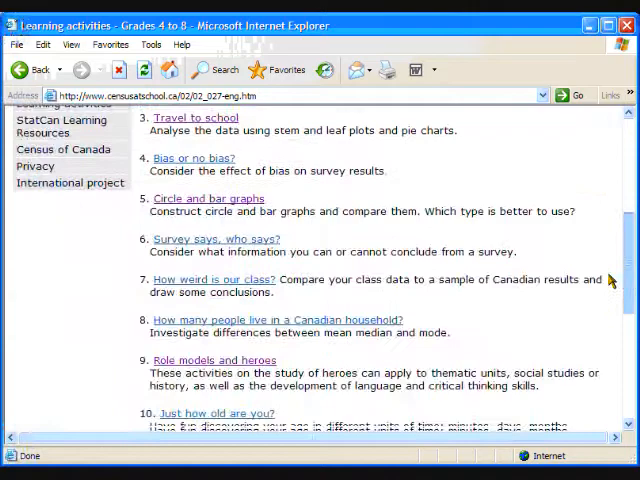
scroll(down, 3)
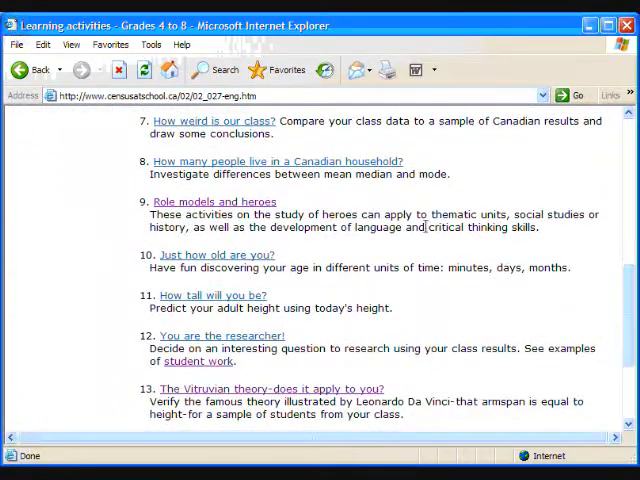
click(278, 161)
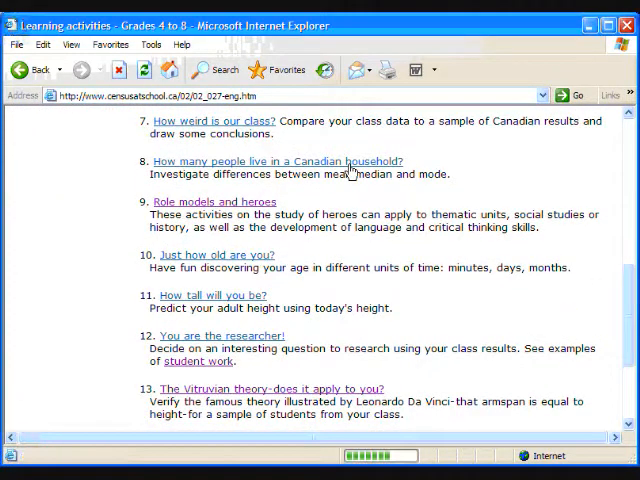
click(277, 161)
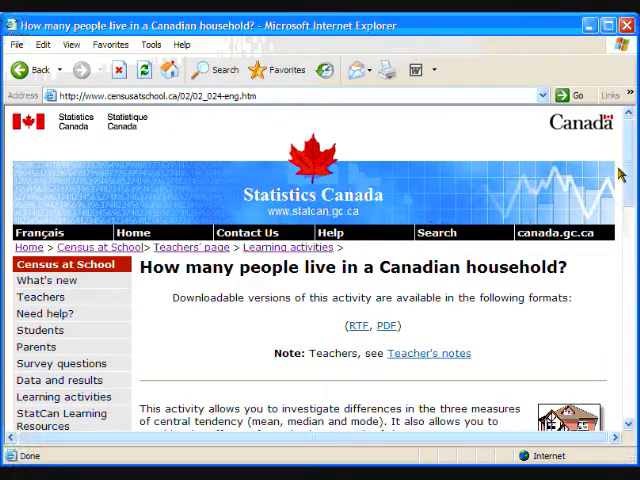
scroll(down, 3)
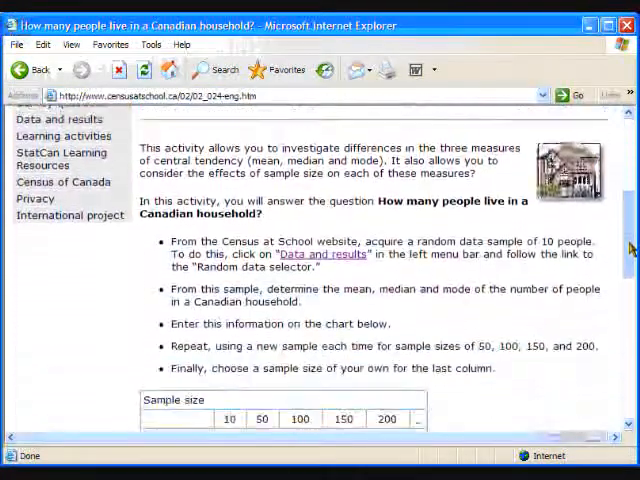
scroll(down, 3)
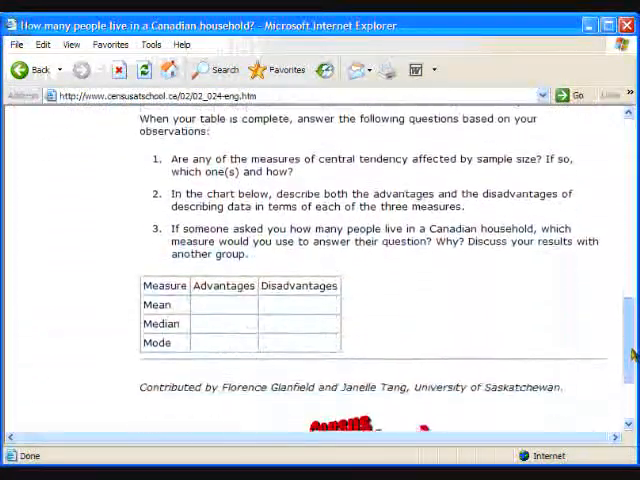
click(28, 69)
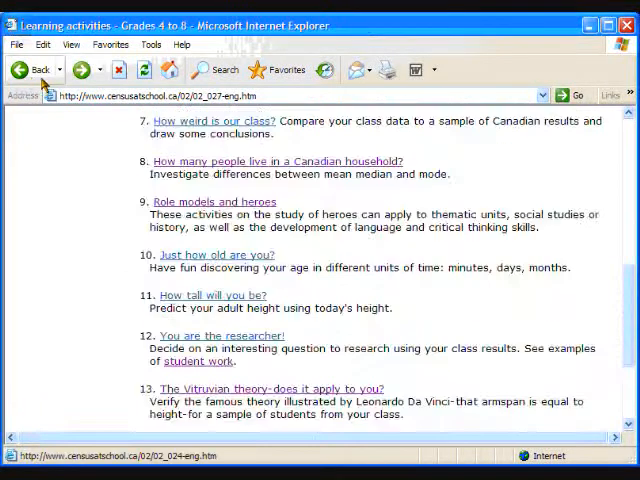
Step: Open 'Are you a modal student?' and scroll to its class-mode table and description task
scroll(down, 3)
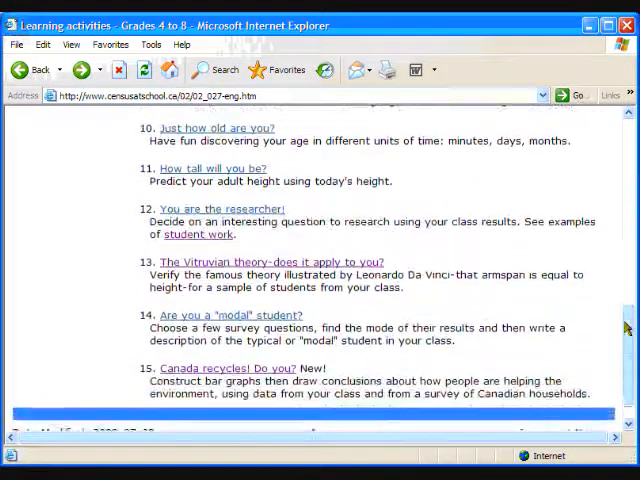
click(219, 315)
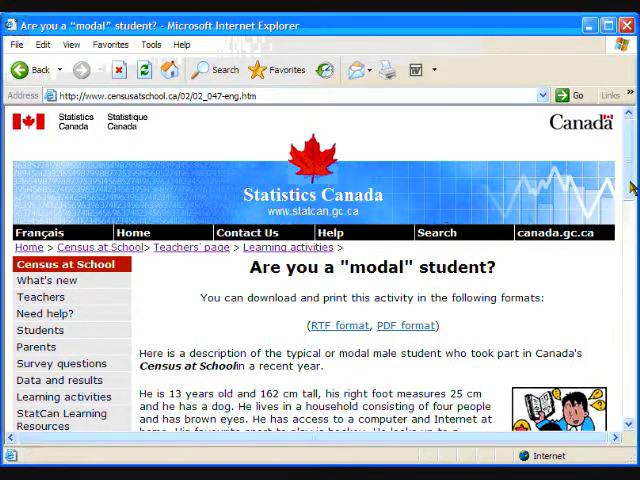
scroll(down, 3)
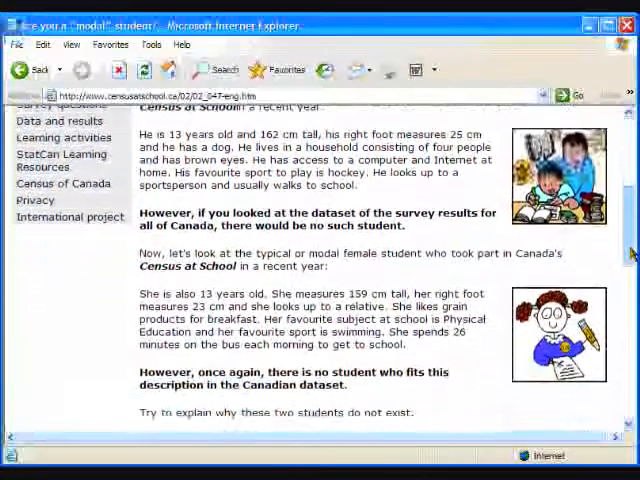
scroll(down, 3)
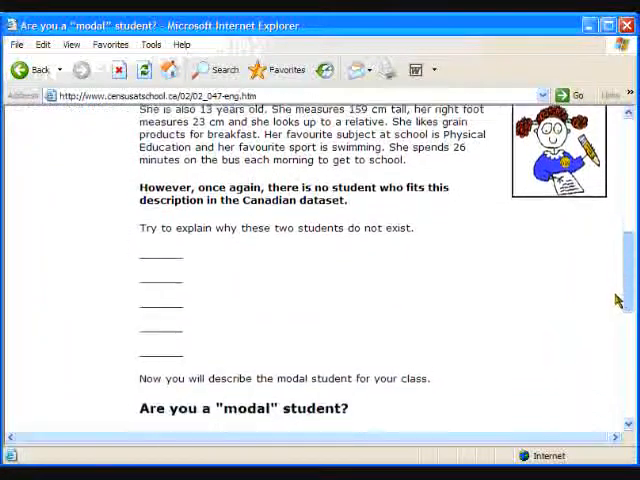
scroll(down, 3)
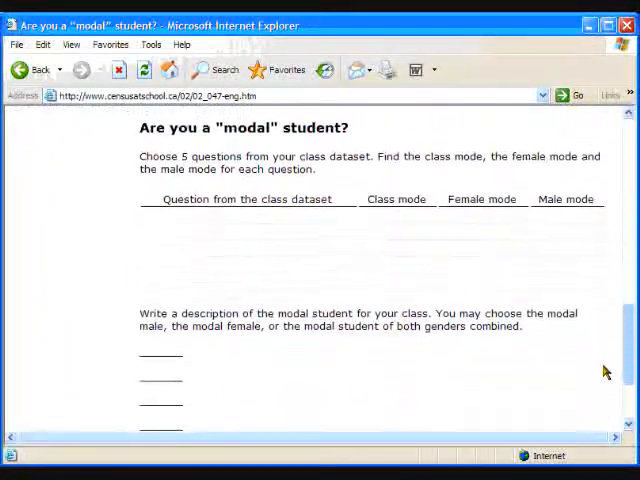